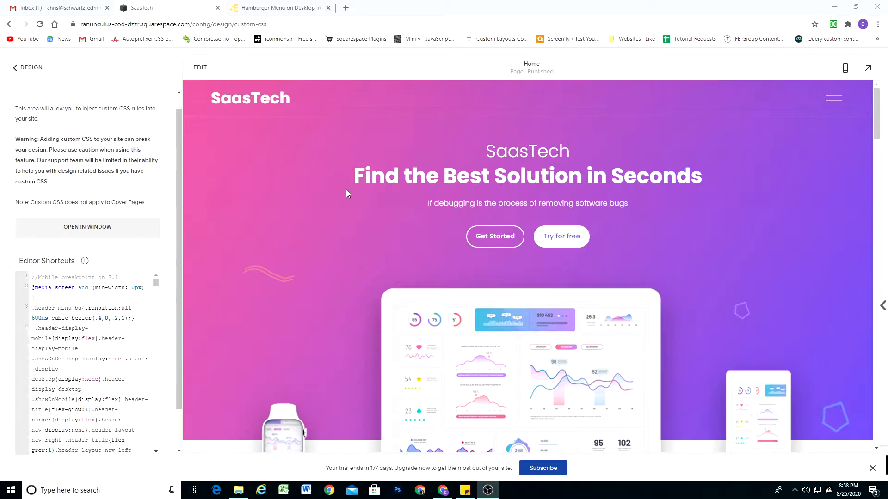
pyautogui.moveTo(777, 157)
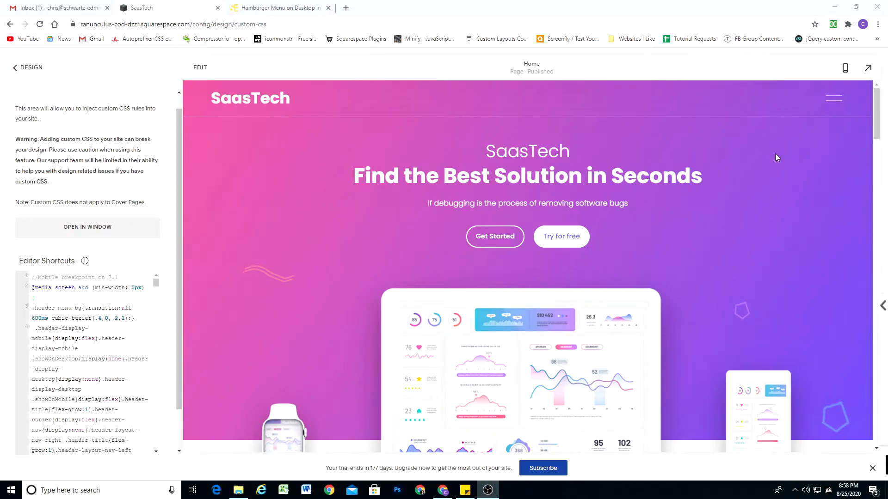
# Open and close the full-screen Home/You/Blog/About/Contact menu in the preview and live site.
pyautogui.click(833, 97)
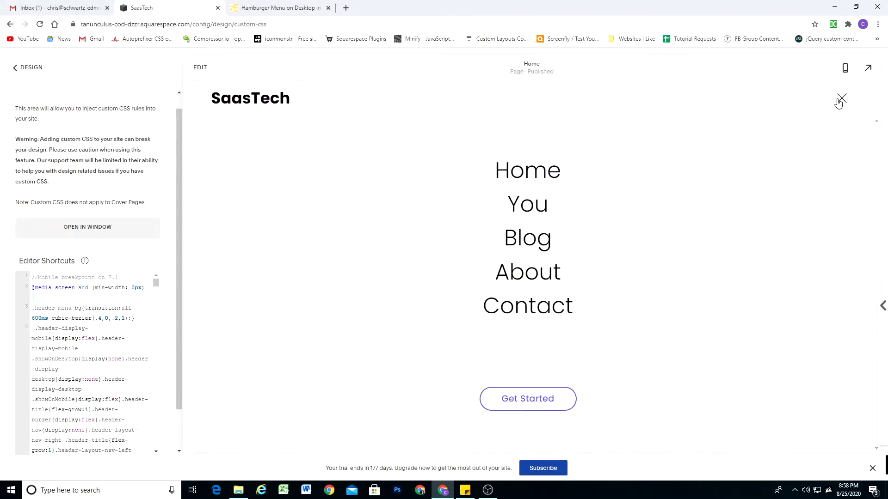
pyautogui.click(841, 98)
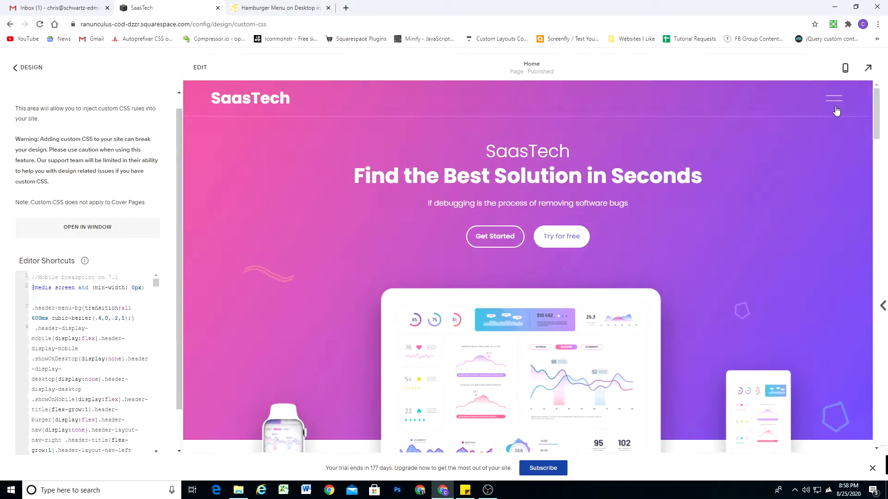
pyautogui.moveTo(815, 132)
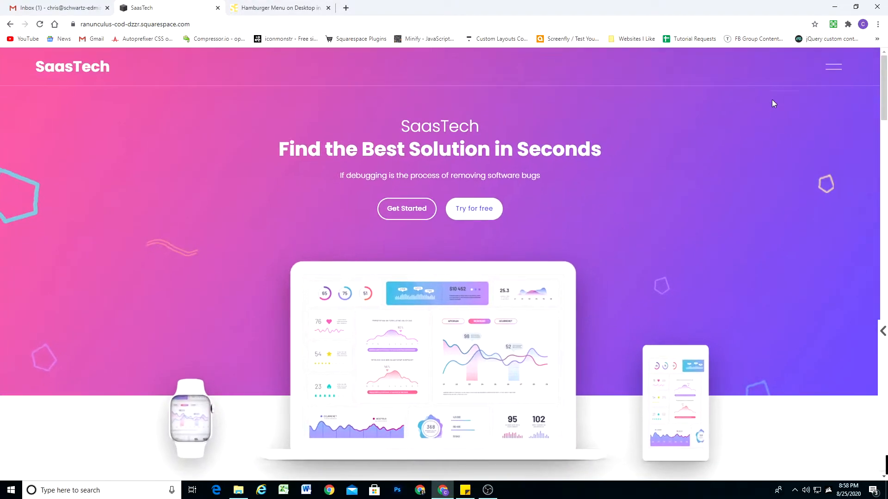
pyautogui.moveTo(854, 70)
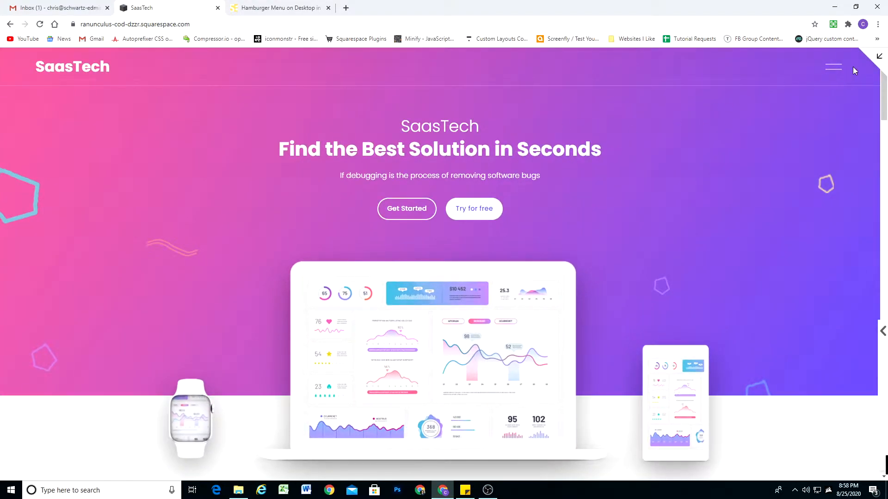
pyautogui.click(833, 66)
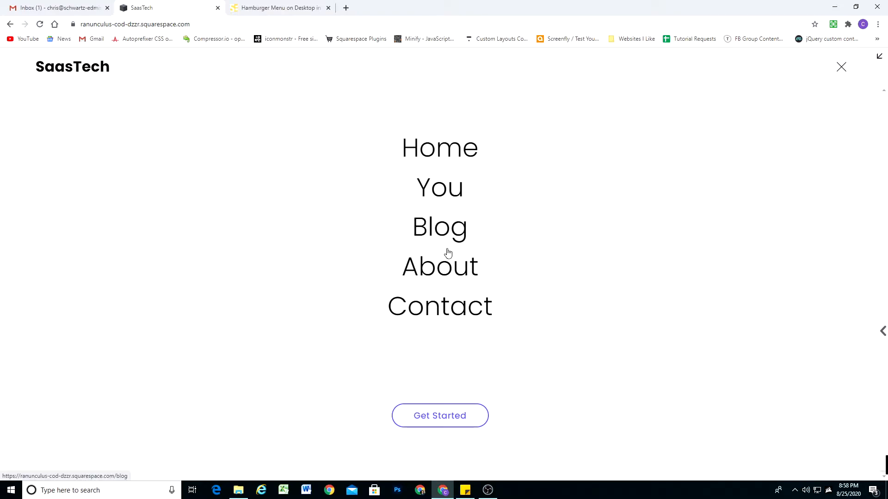
pyautogui.click(841, 67)
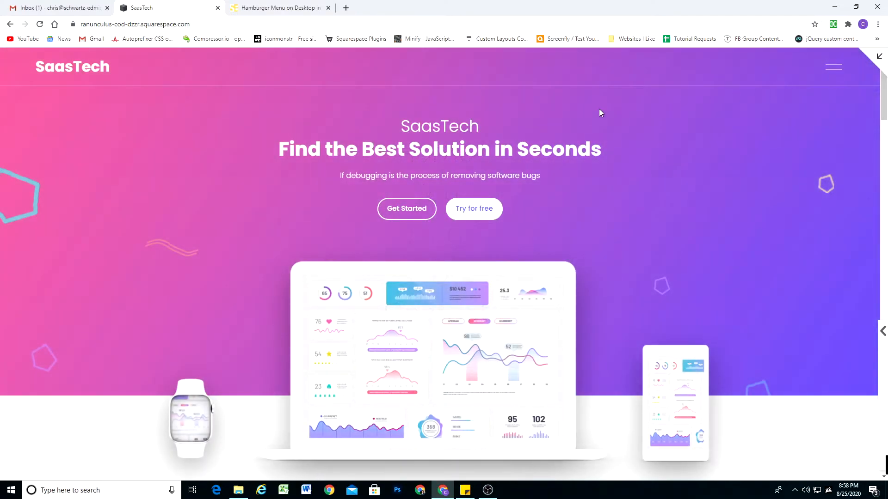
pyautogui.click(833, 65)
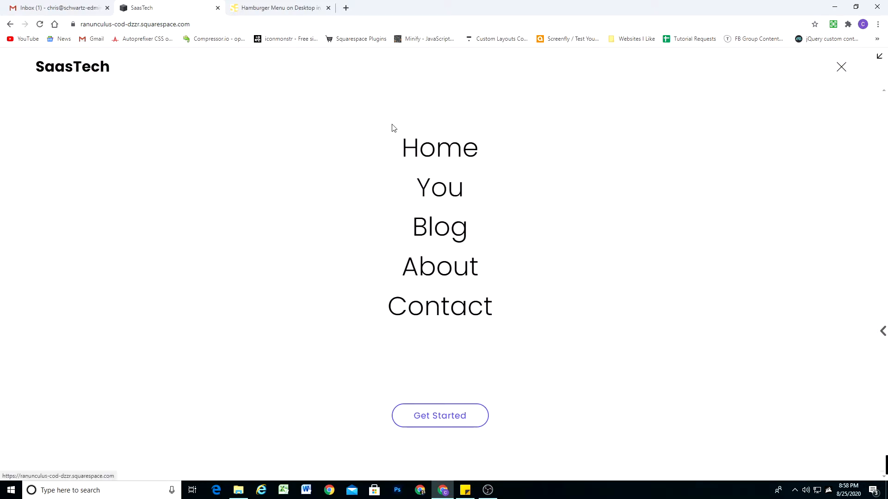
pyautogui.moveTo(453, 162)
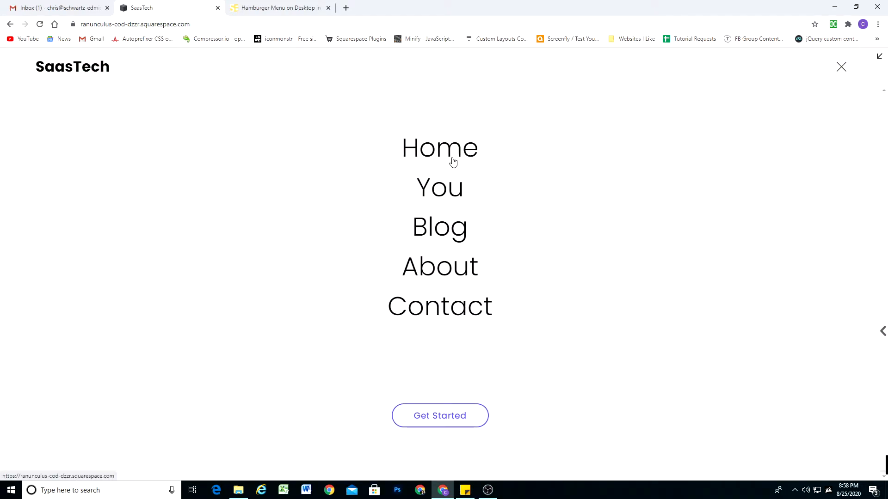
pyautogui.moveTo(436, 416)
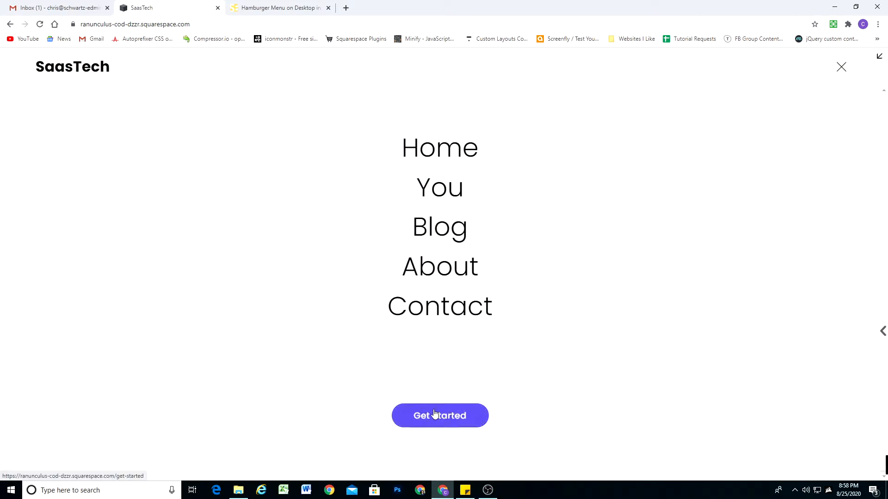
pyautogui.moveTo(449, 404)
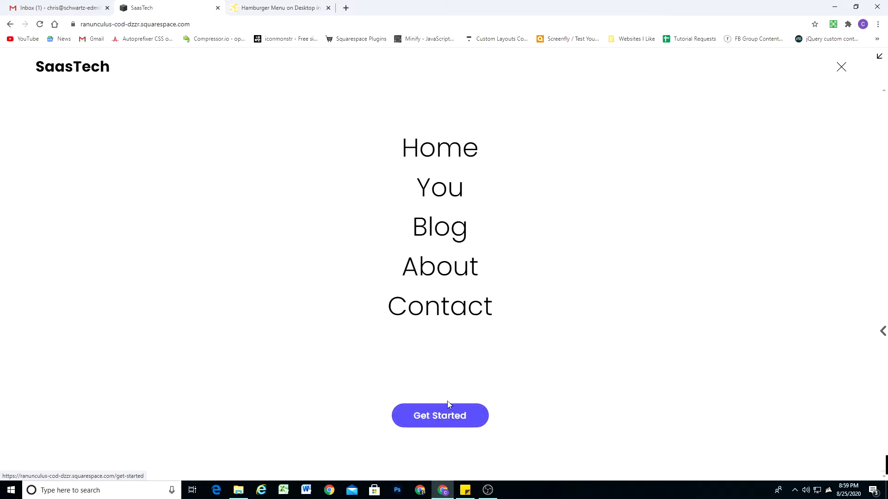
pyautogui.click(841, 66)
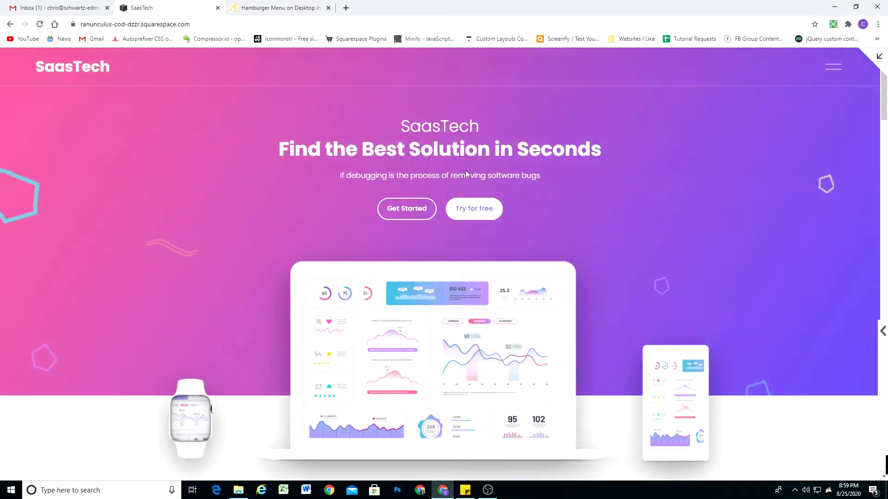
pyautogui.click(833, 65)
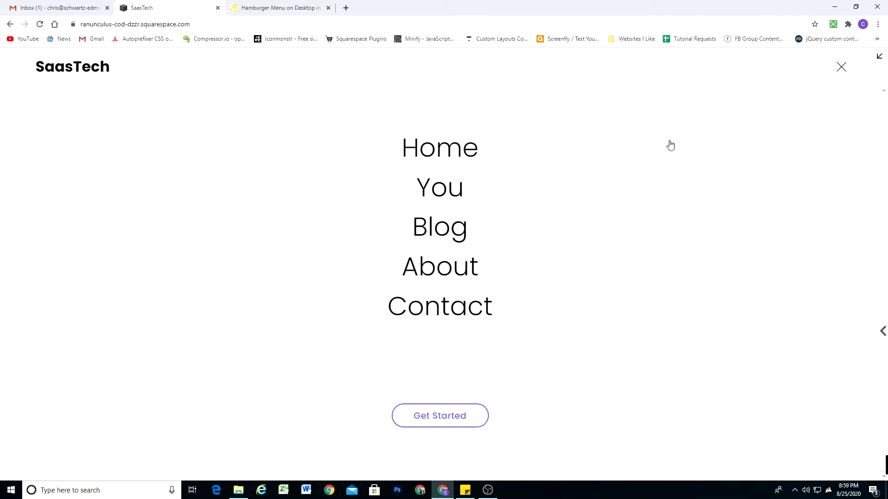
pyautogui.click(841, 67)
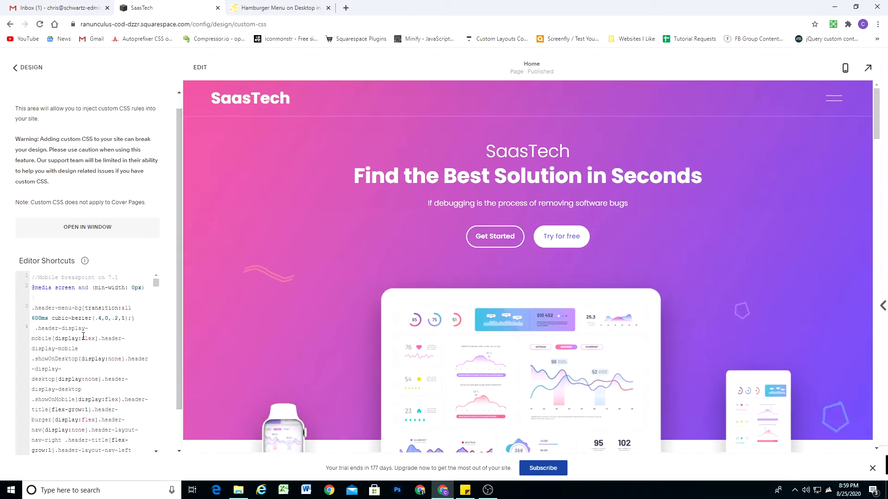
# Move the closing comment above the Mobile Slide Out CSS block and check the side-panel menu.
pyautogui.scroll(-3)
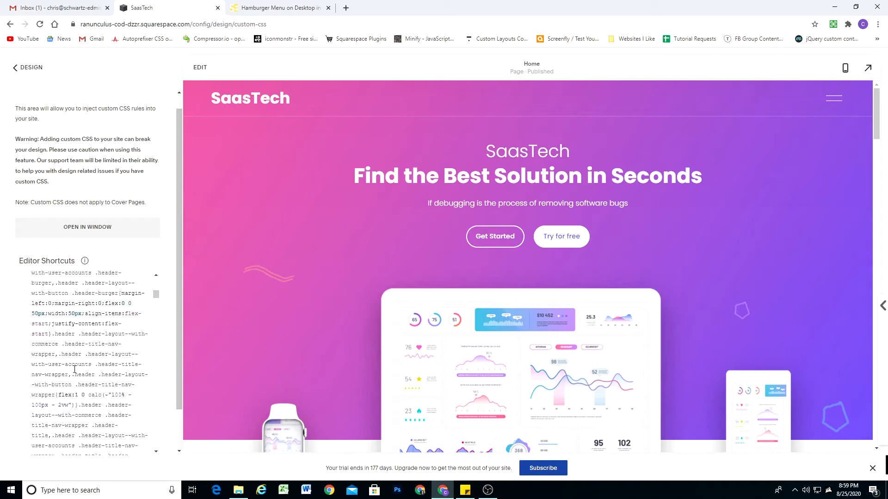
pyautogui.scroll(-3)
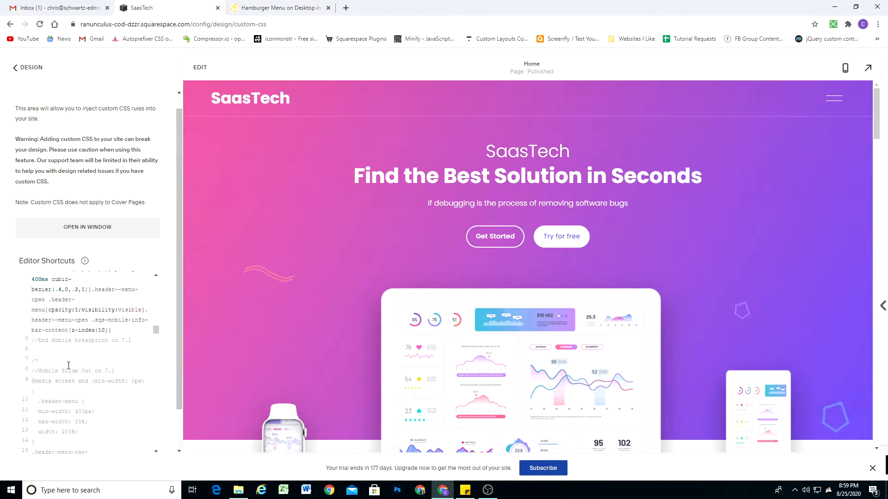
pyautogui.click(834, 97)
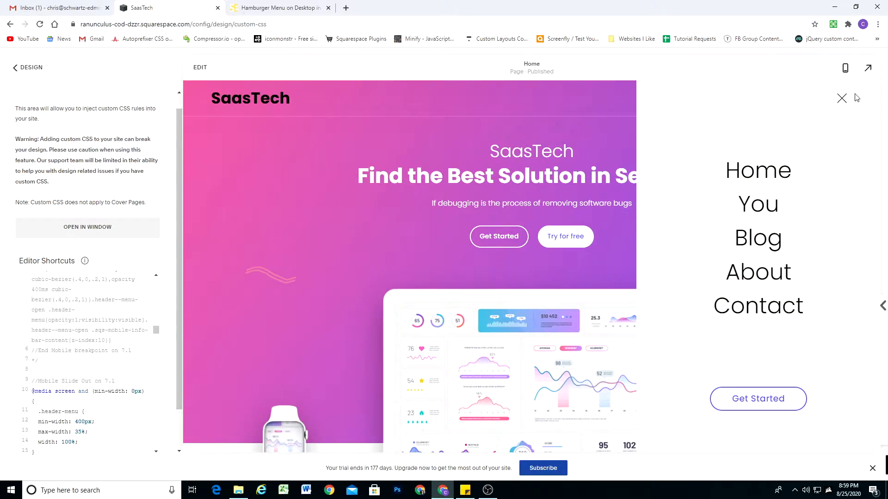
pyautogui.click(842, 98)
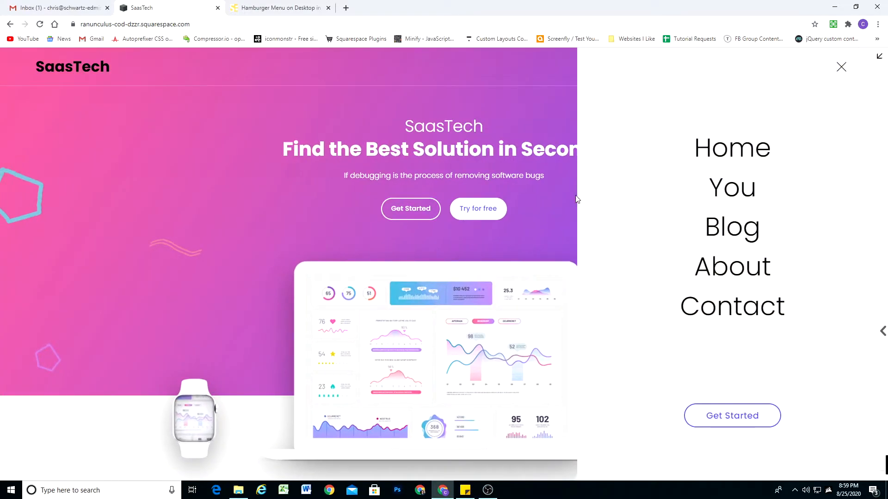
# Close, reopen and close the live site's side-panel menu to verify it slides over the homepage.
pyautogui.click(841, 66)
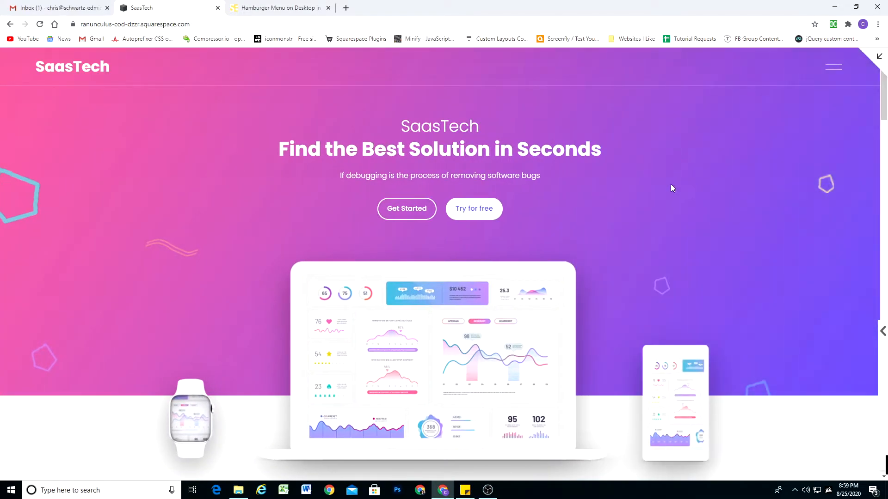
pyautogui.click(832, 65)
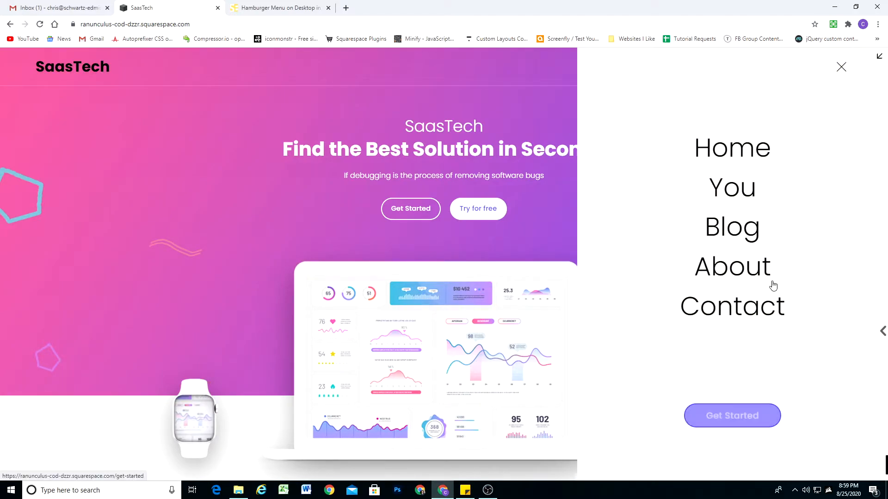
pyautogui.click(841, 67)
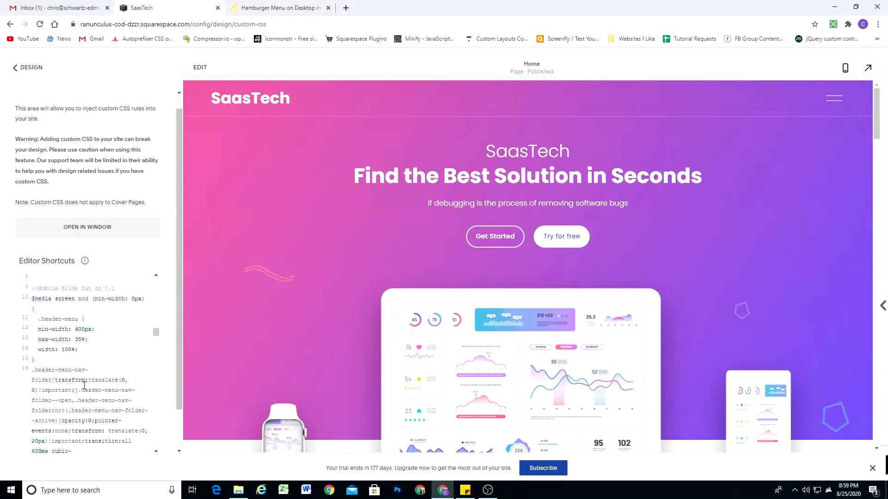
# Preview the .header-menu max-width at 50%, then set it back to 35%.
pyautogui.click(87, 339)
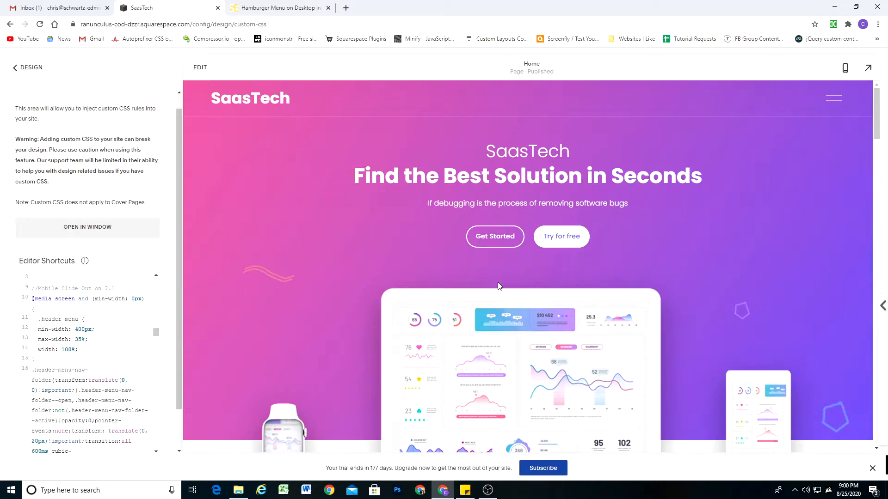
pyautogui.click(834, 98)
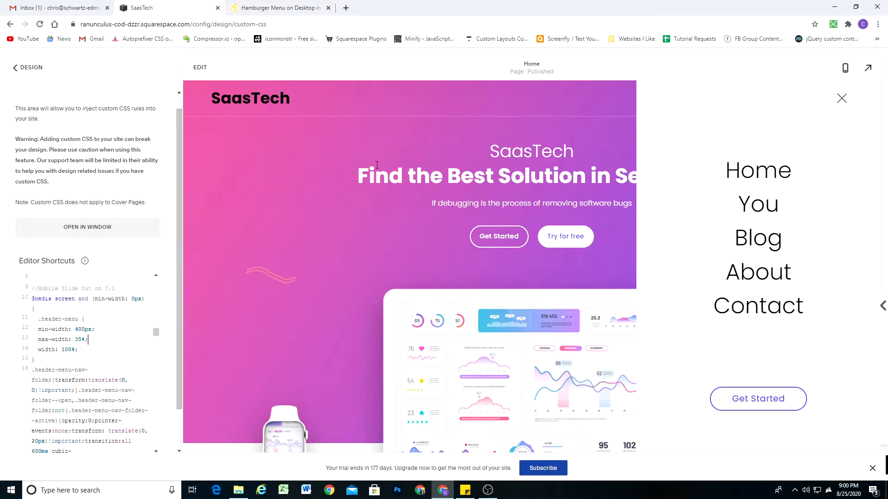
pyautogui.moveTo(639, 169)
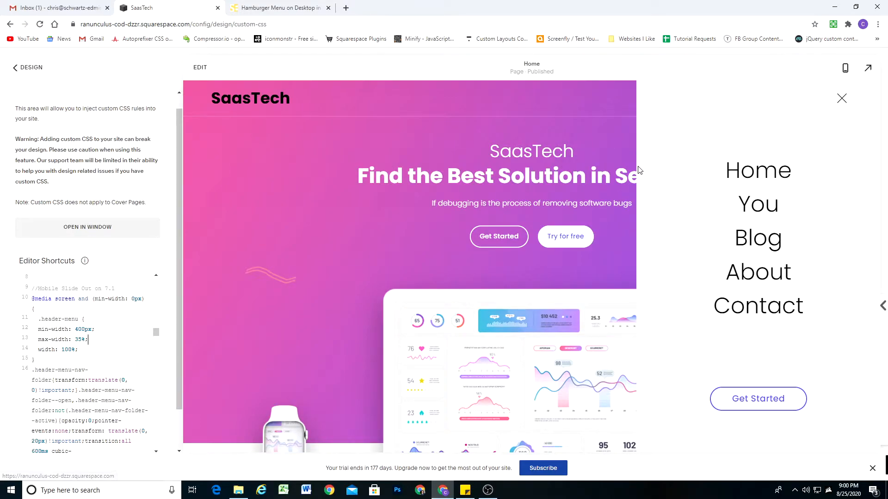
pyautogui.moveTo(248, 309)
pyautogui.write('0')
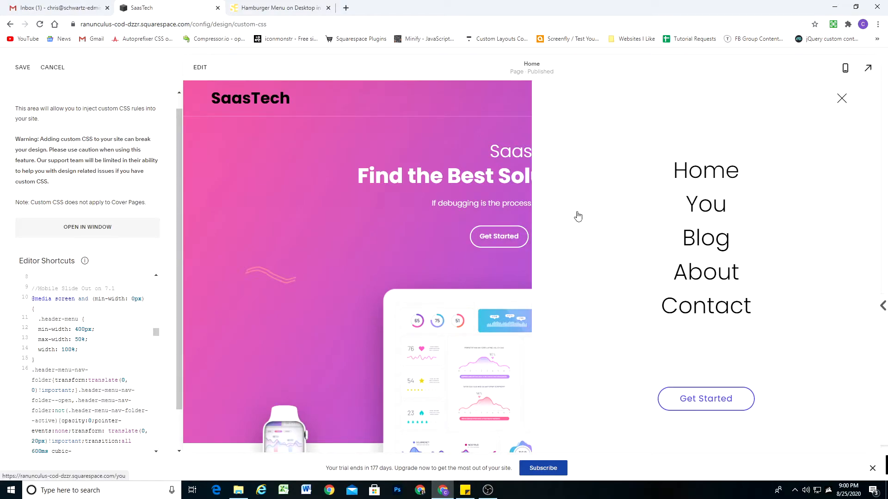
pyautogui.write('35')
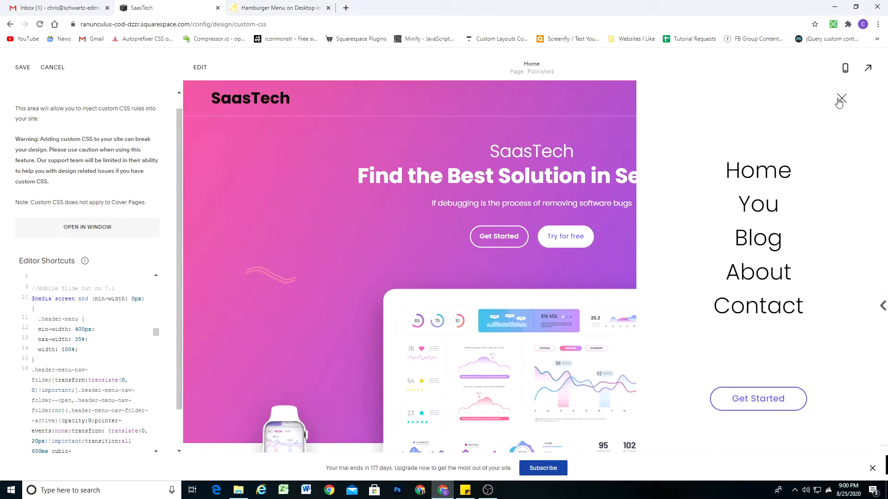
pyautogui.click(840, 99)
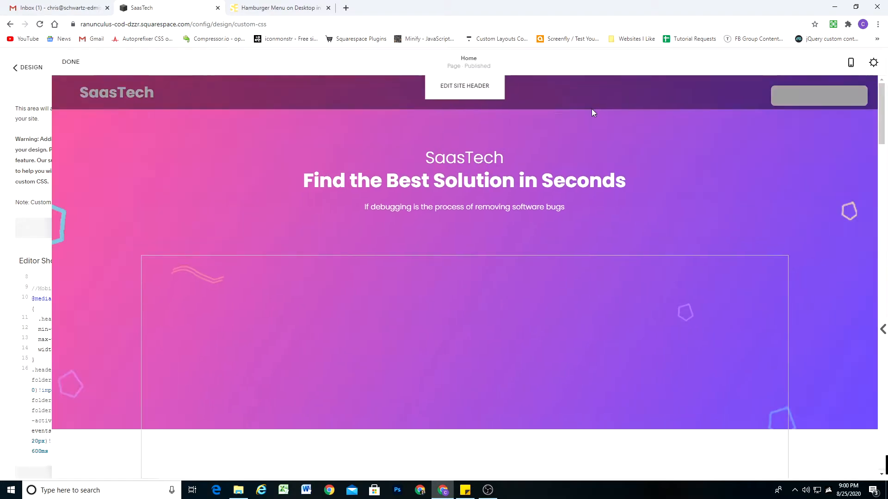
# In the site header's Mobile settings, choose the layout with the hamburger left of a centered logo.
pyautogui.click(465, 86)
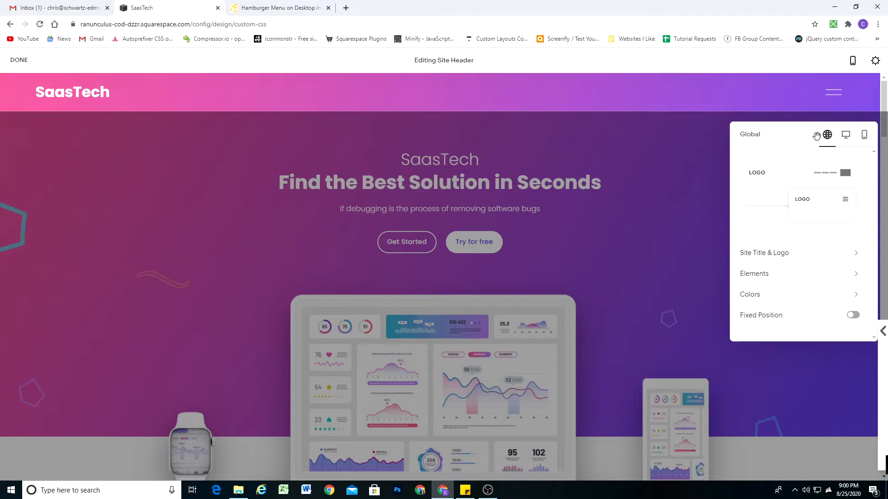
pyautogui.click(863, 135)
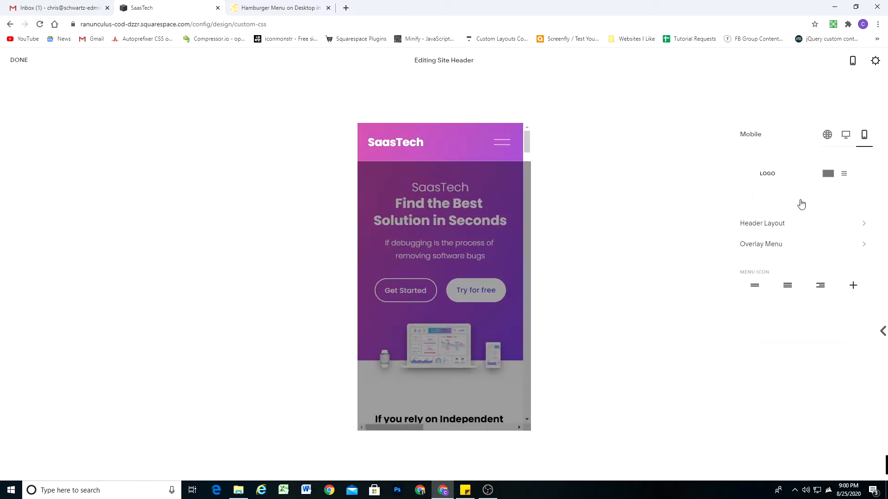
pyautogui.click(762, 223)
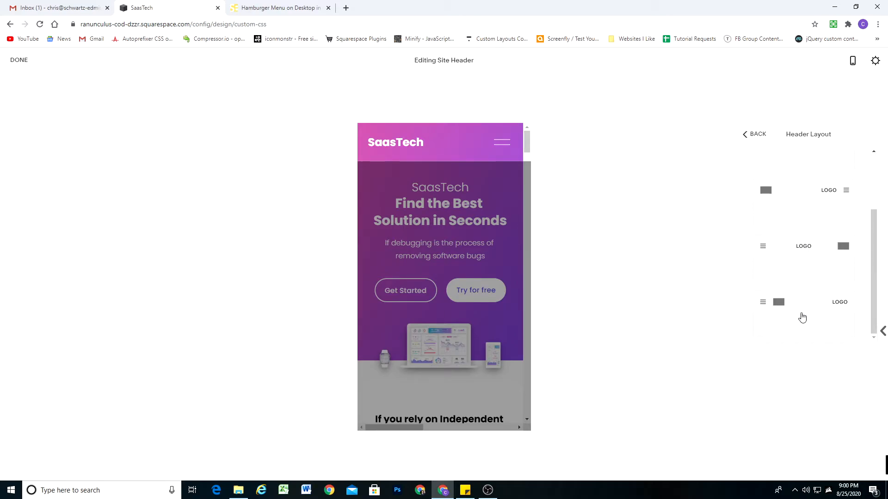
pyautogui.click(801, 310)
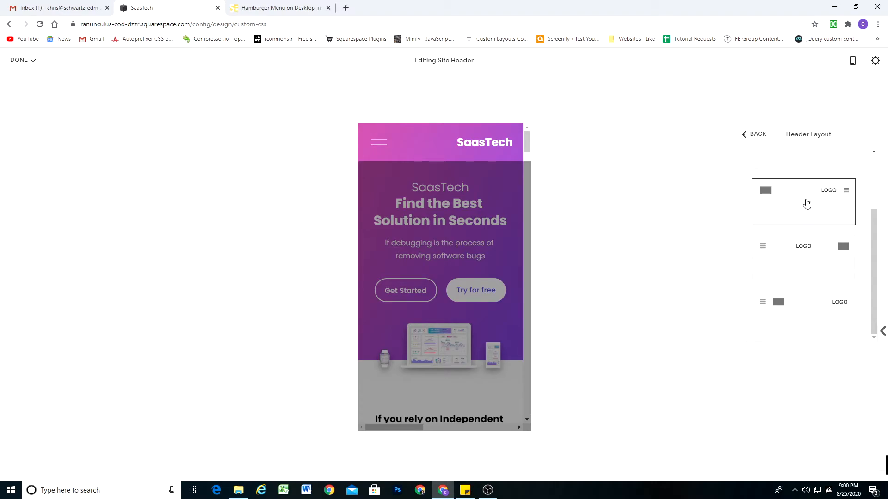
pyautogui.click(798, 258)
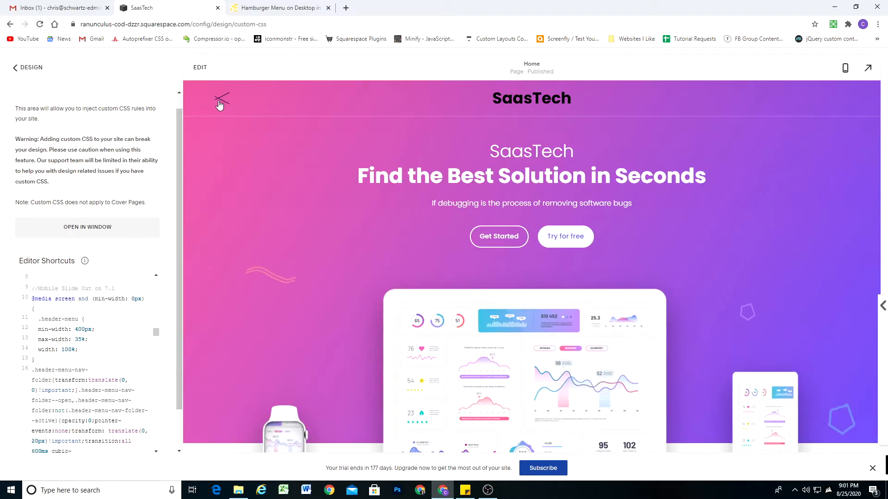
pyautogui.click(221, 100)
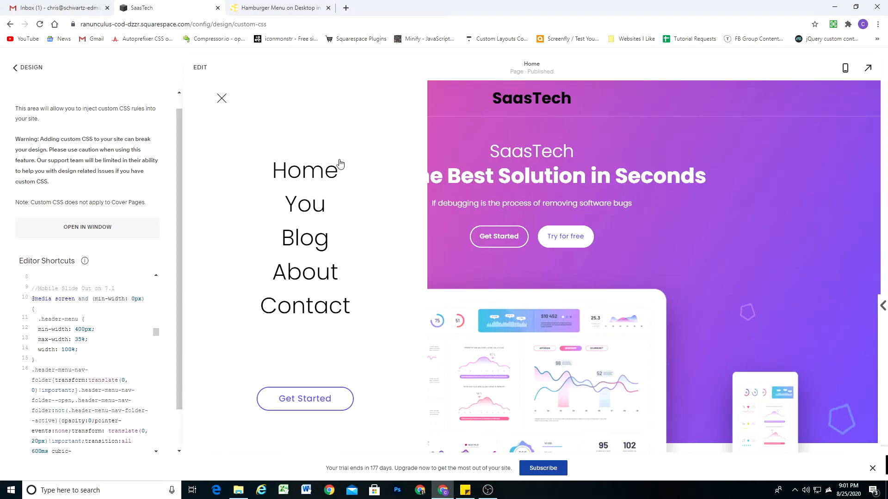
pyautogui.click(221, 98)
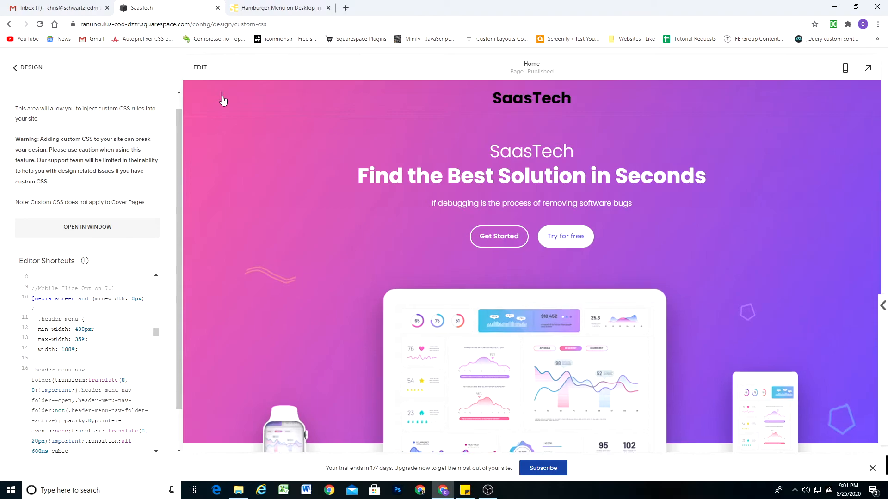
pyautogui.click(221, 98)
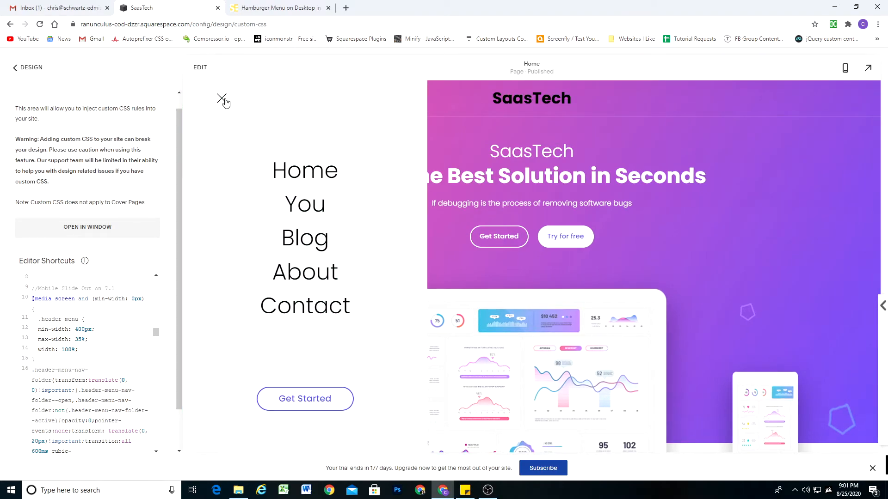
pyautogui.click(221, 99)
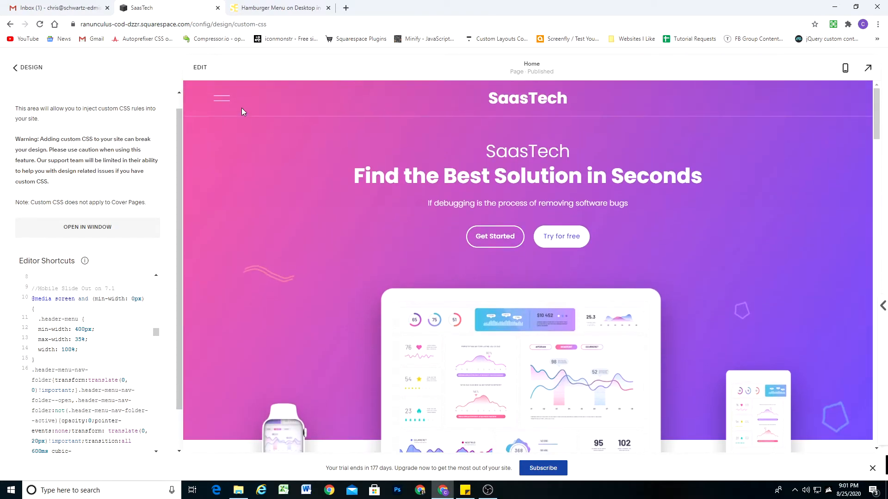
pyautogui.moveTo(251, 99)
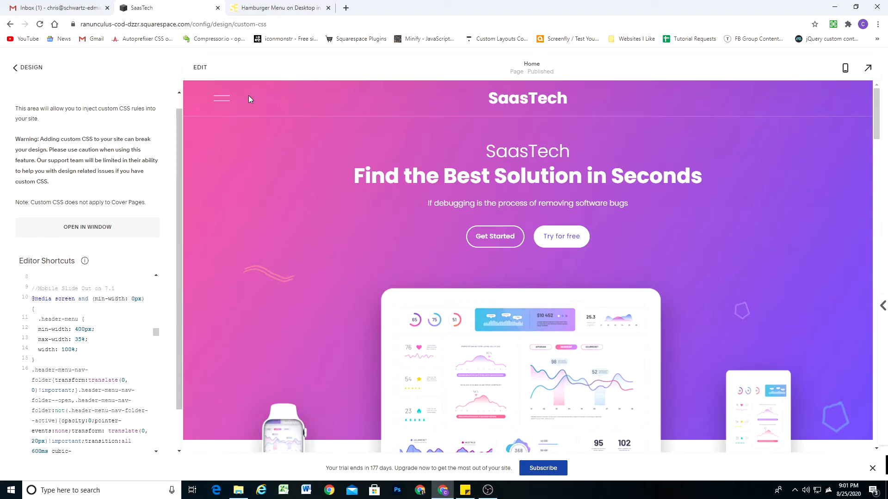
pyautogui.moveTo(226, 99)
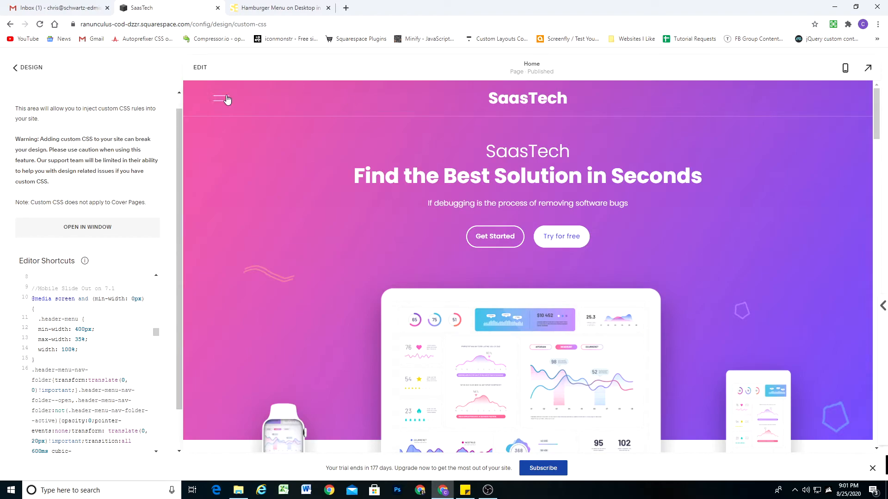
pyautogui.moveTo(265, 175)
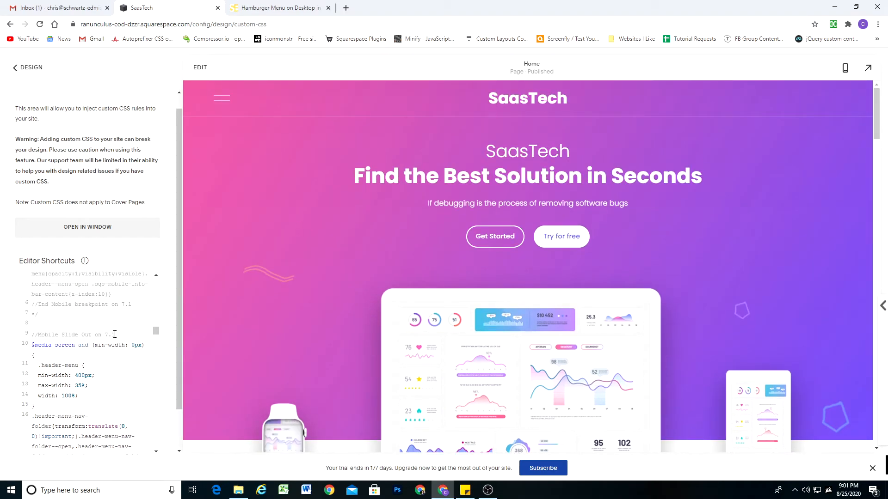
pyautogui.scroll(-3)
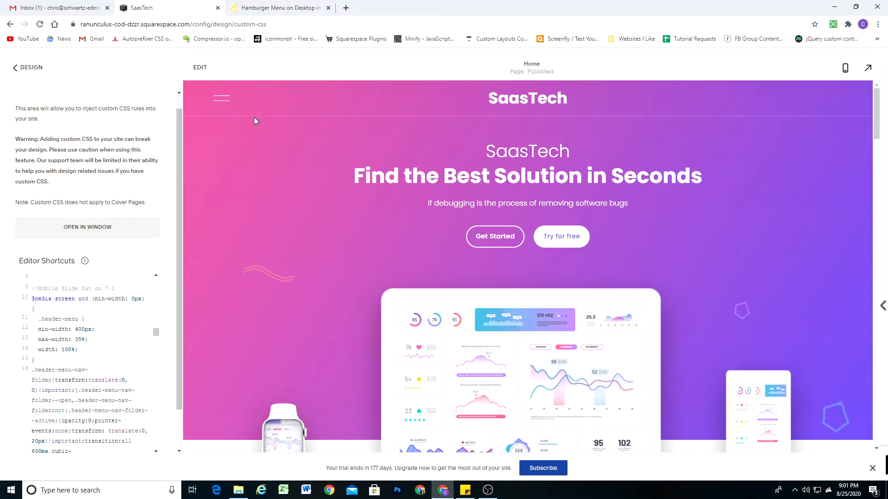
pyautogui.click(278, 8)
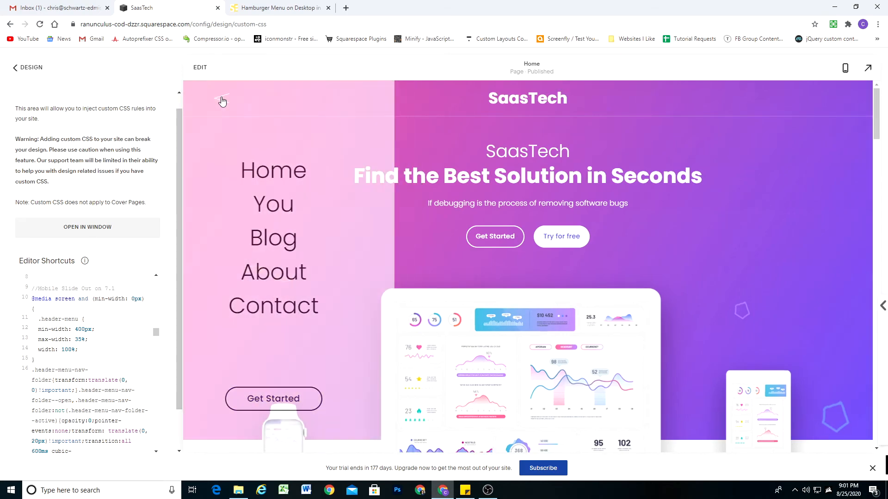
pyautogui.click(222, 100)
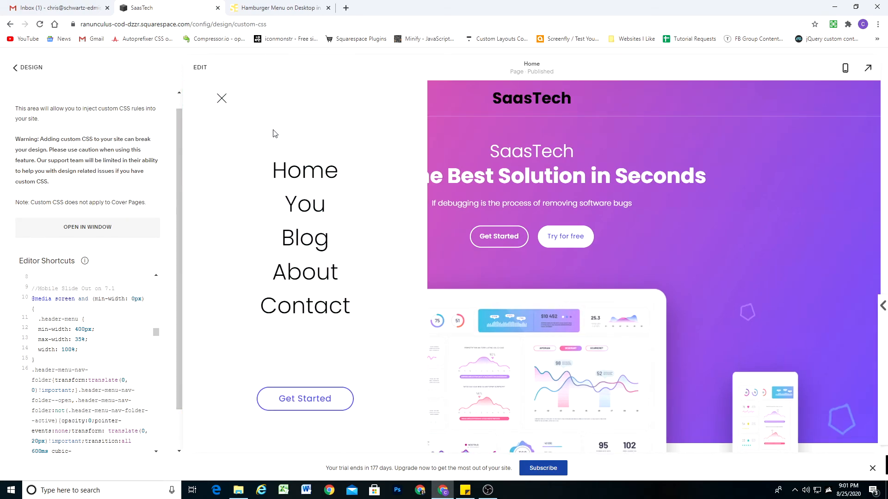
pyautogui.click(222, 98)
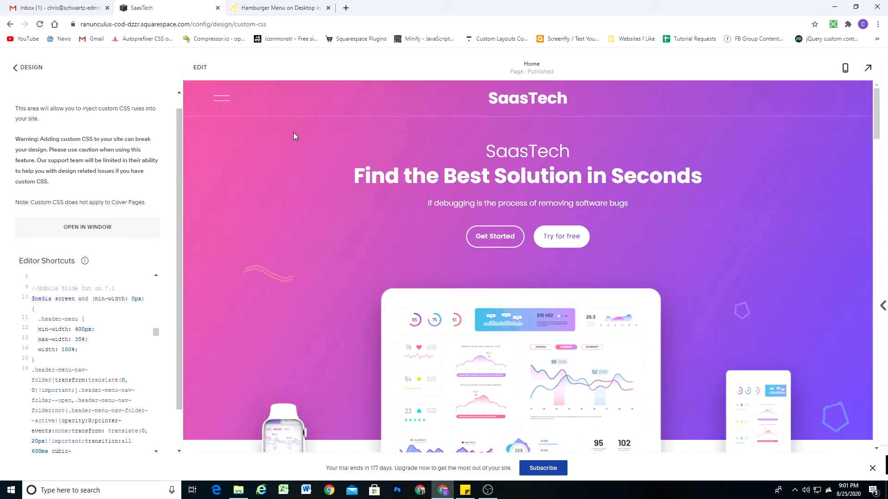
pyautogui.click(221, 98)
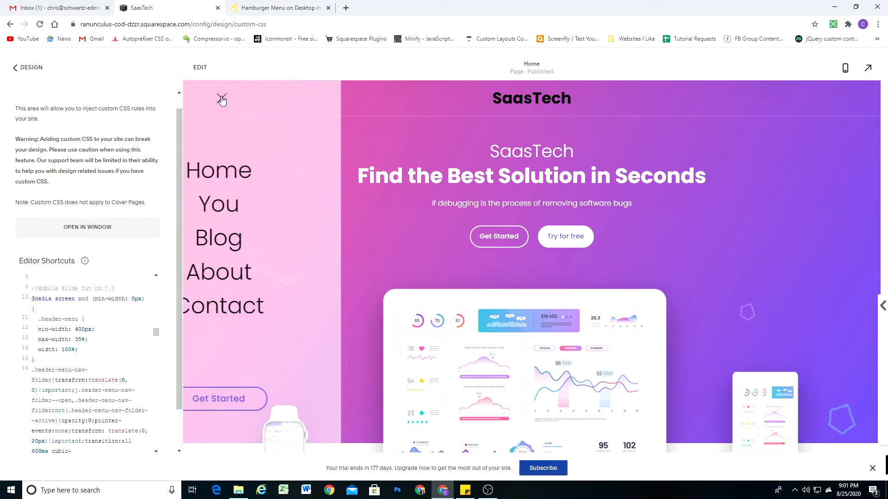